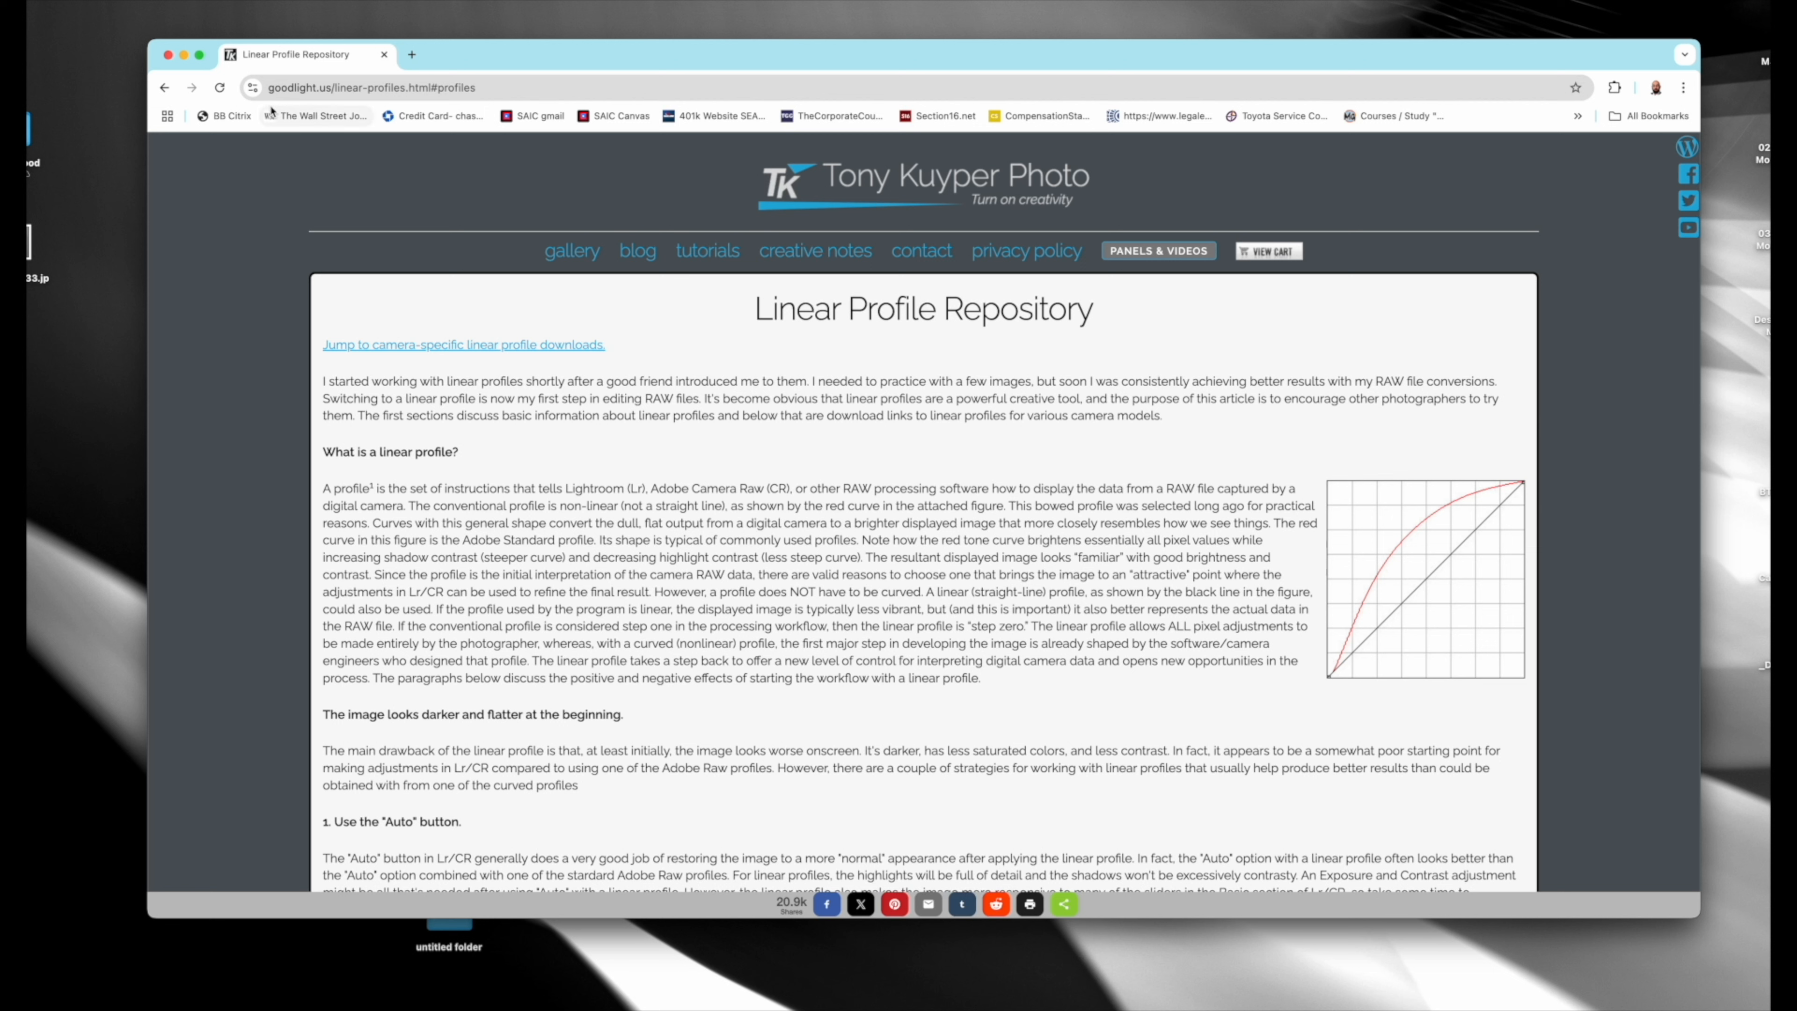
Read the Linear Profile Repository article down to the additional-information references and embedded video.
{"action": "scroll", "scroll_direction": "down", "scroll_amount": 3}
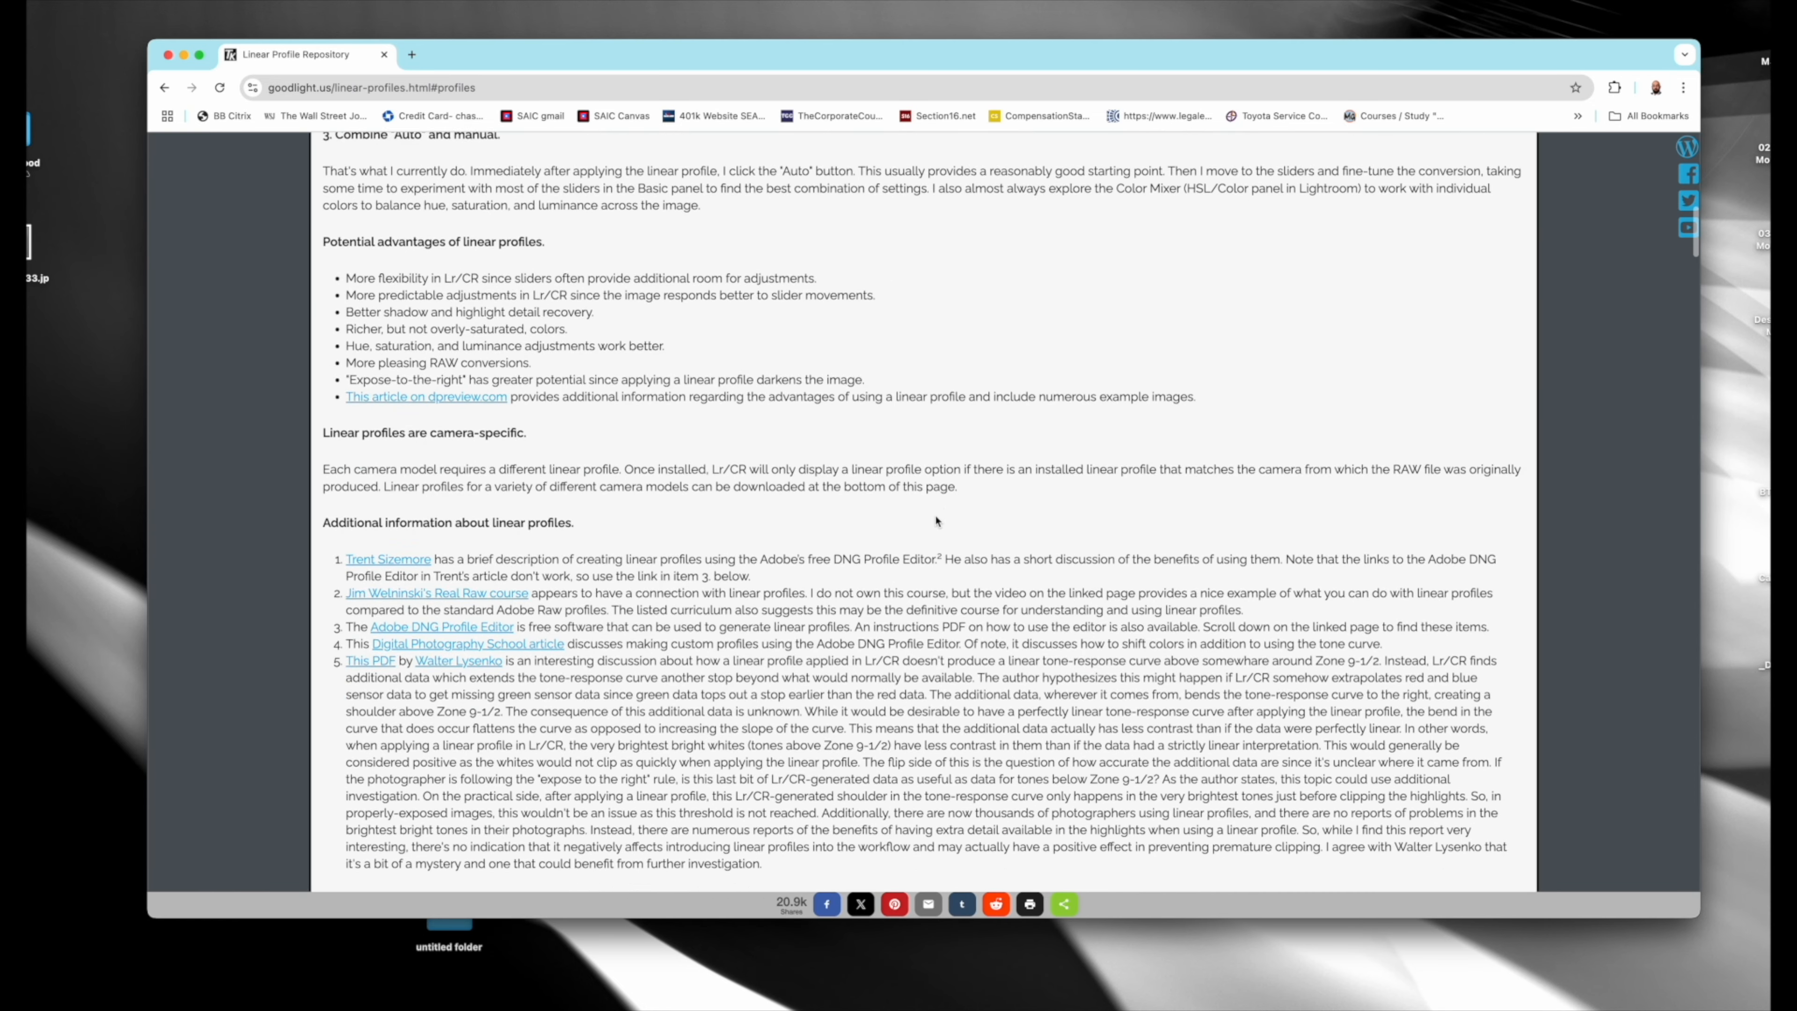
{"action": "scroll", "scroll_direction": "down", "scroll_amount": 3}
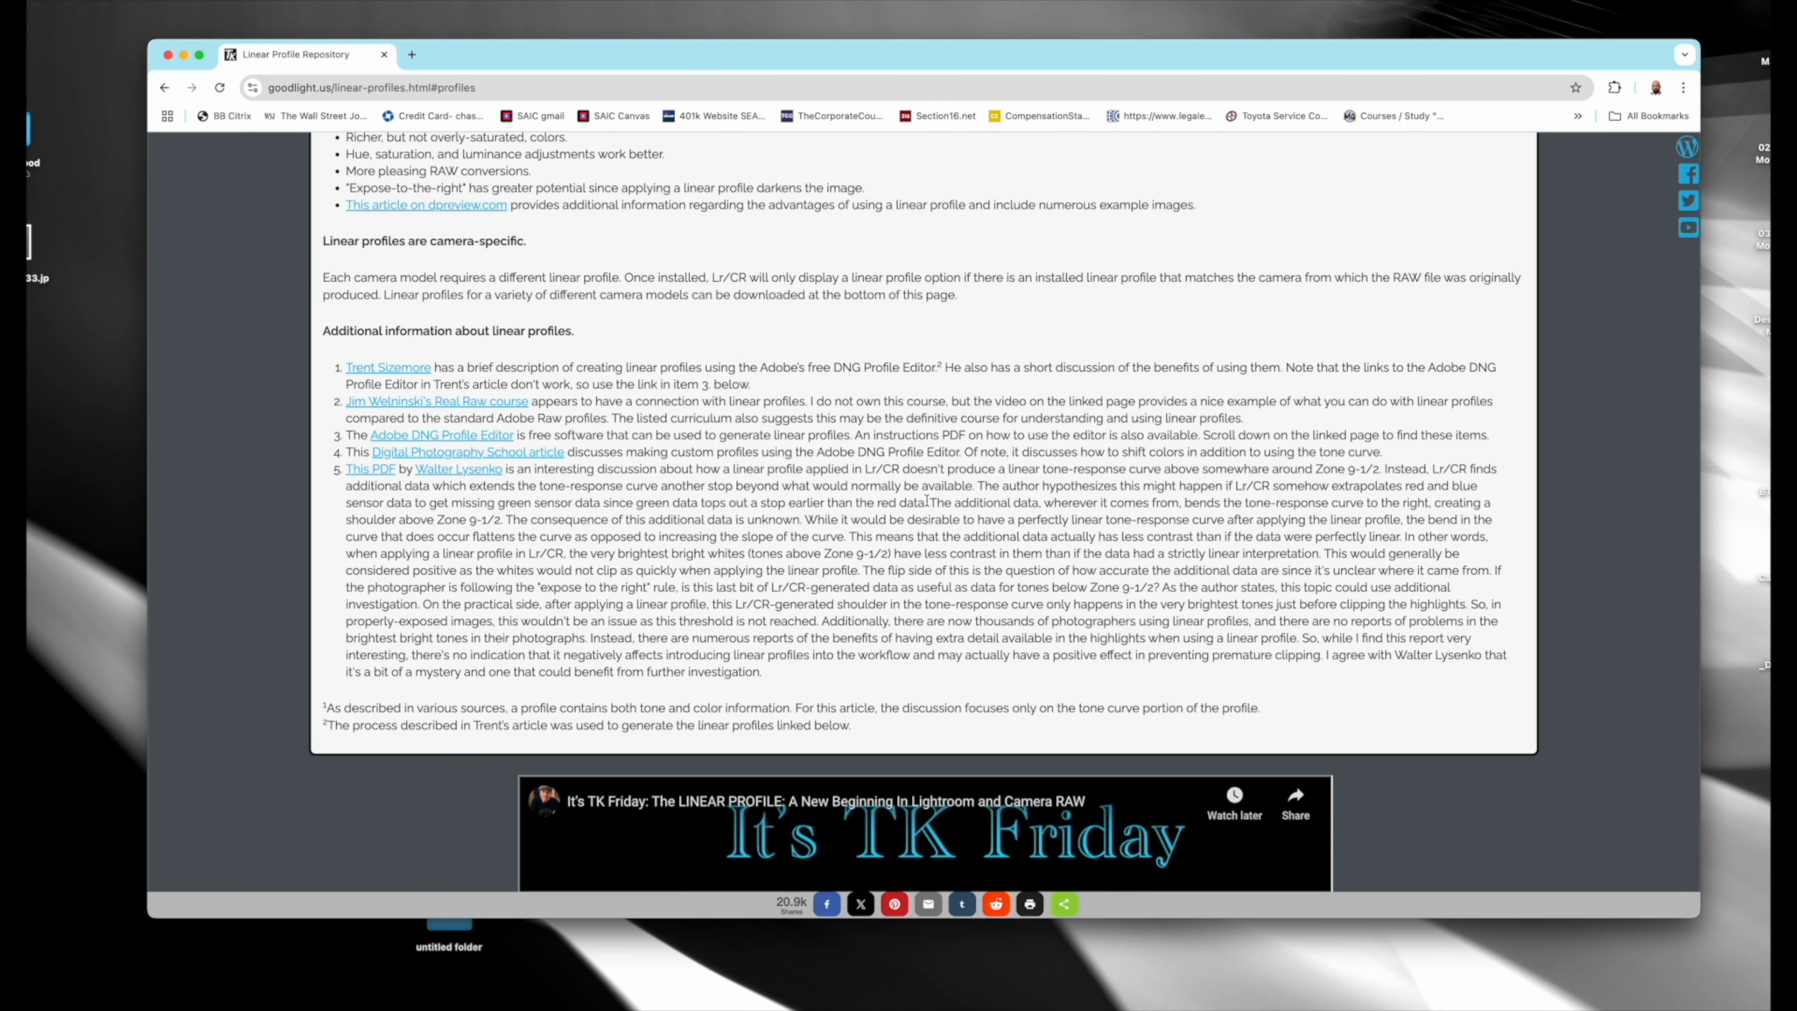
{"action": "mouse_move", "coordinate": [917, 579]}
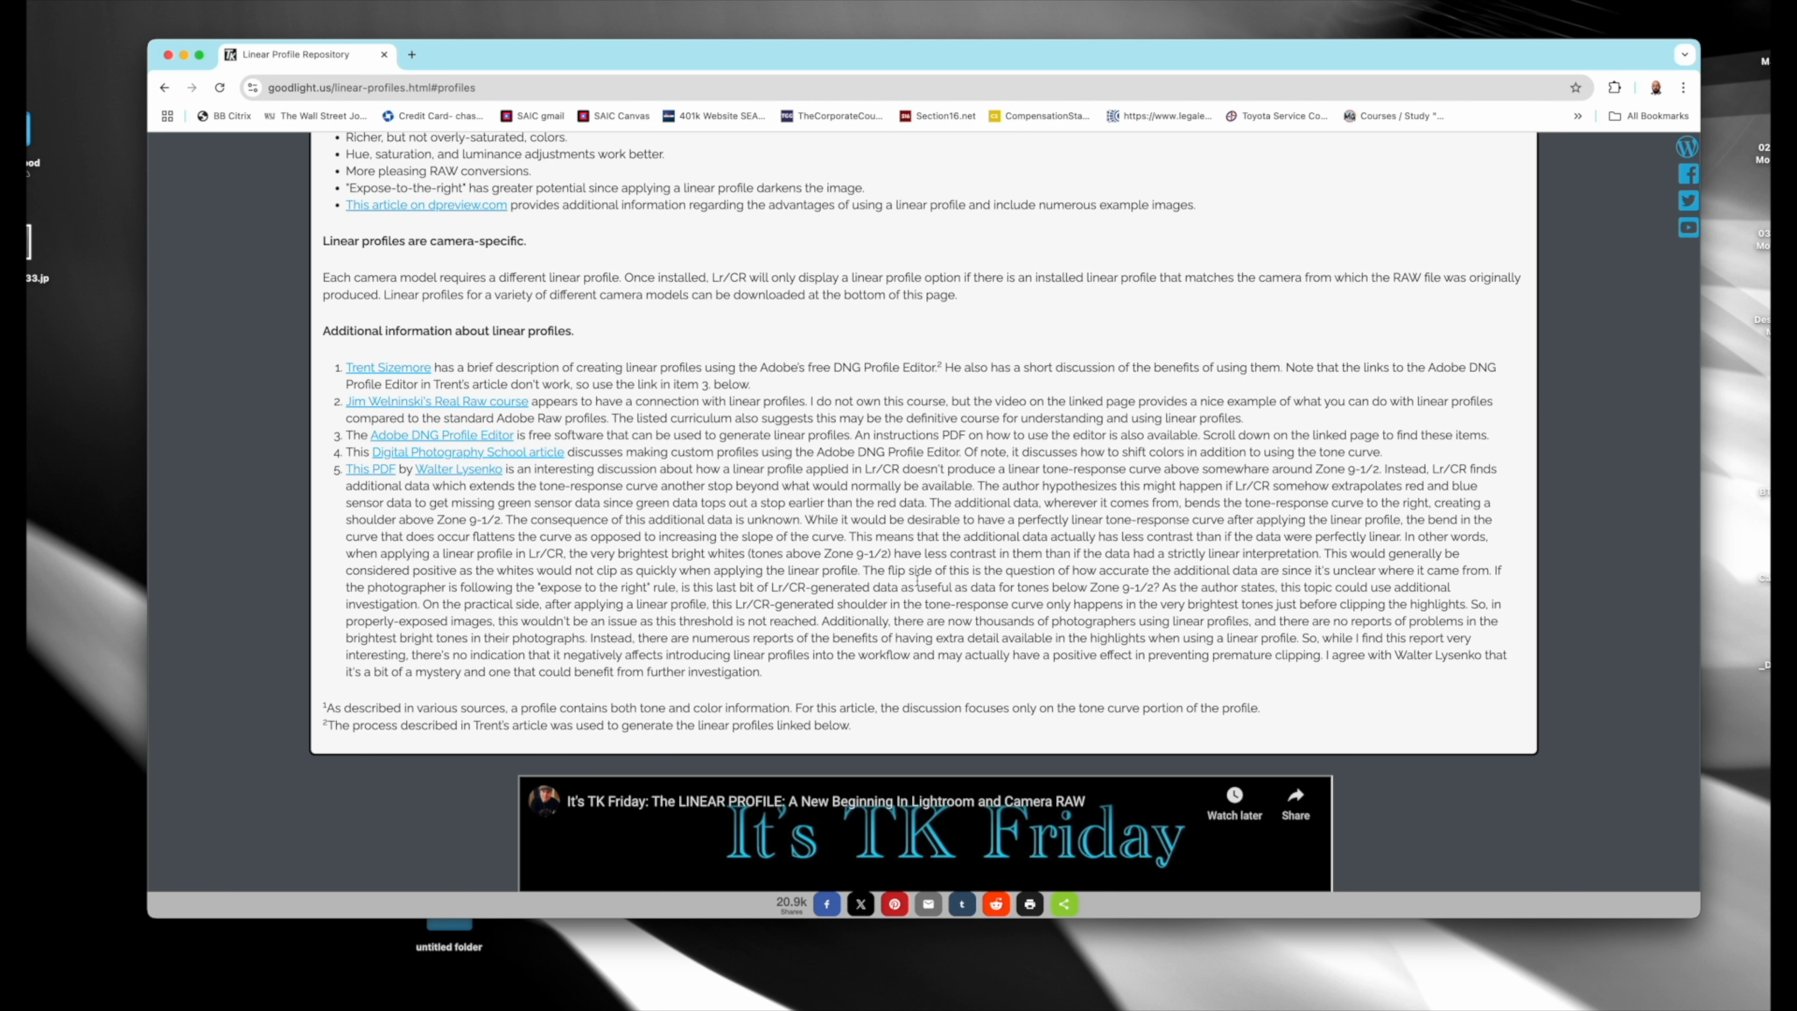
Browse the camera-specific profile download list by brand down to the Canon models.
{"action": "scroll", "scroll_direction": "down", "scroll_amount": 3}
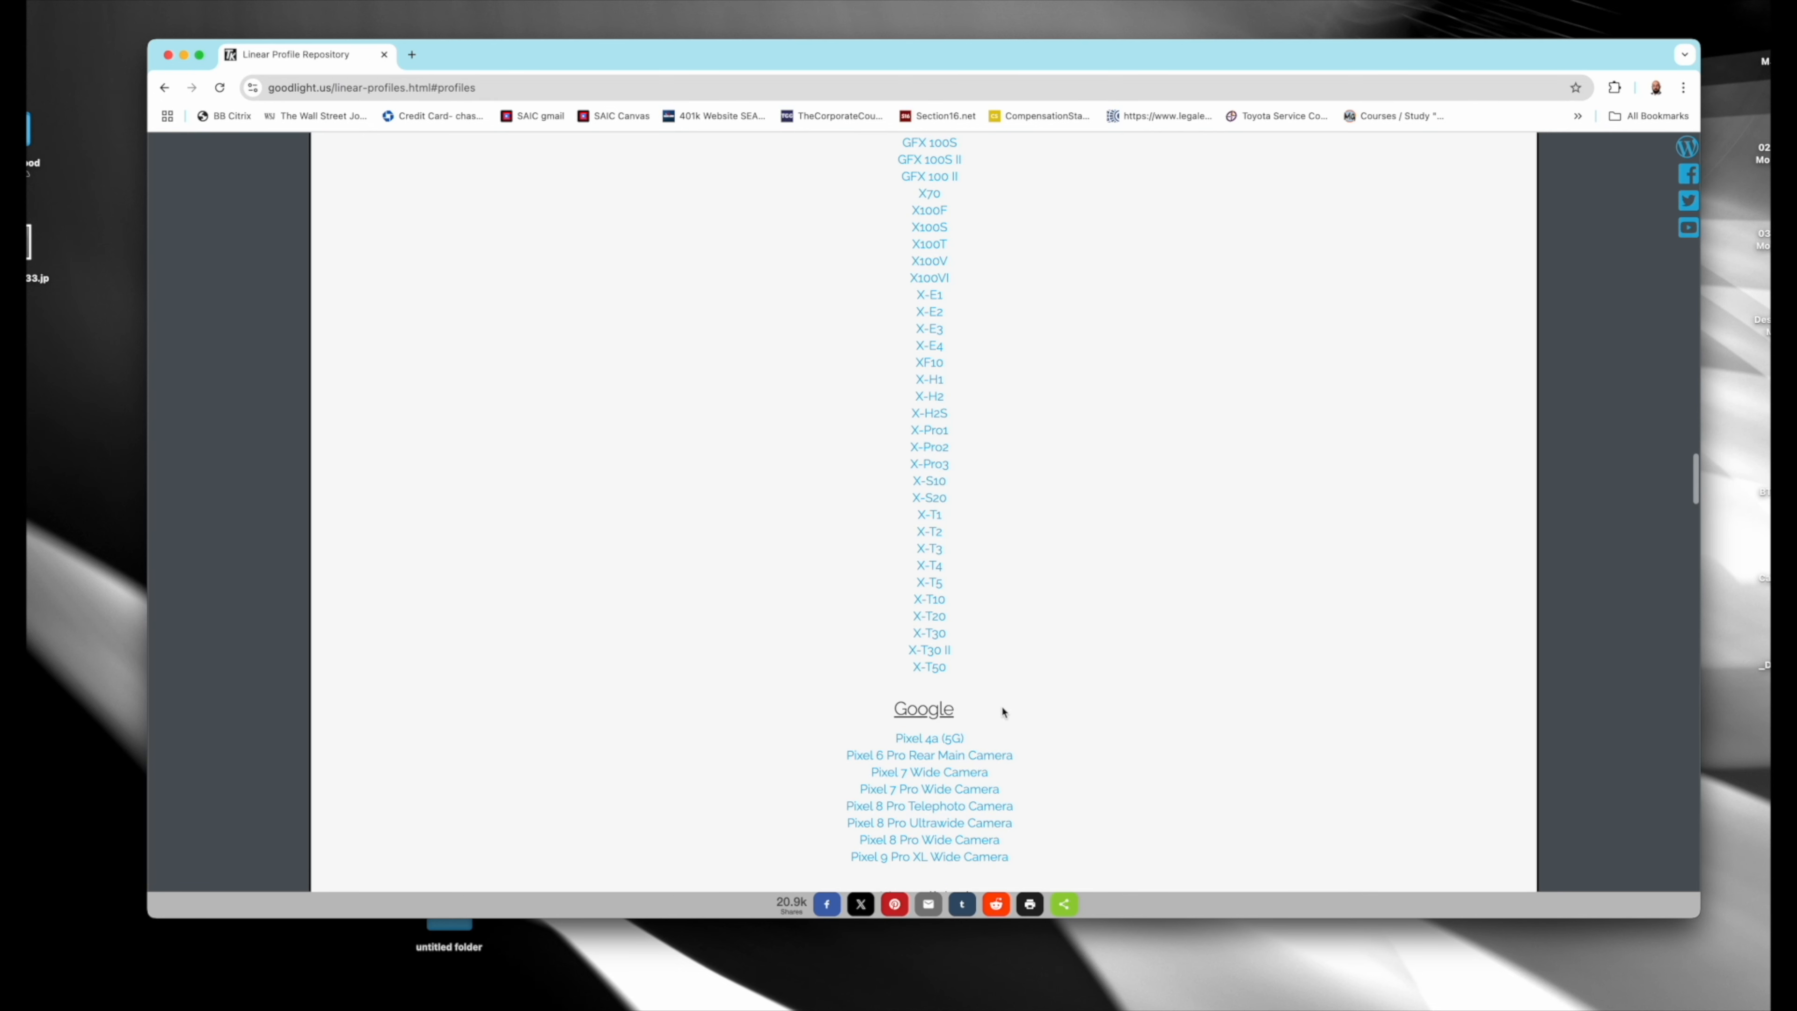
{"action": "scroll", "scroll_direction": "down", "scroll_amount": 3}
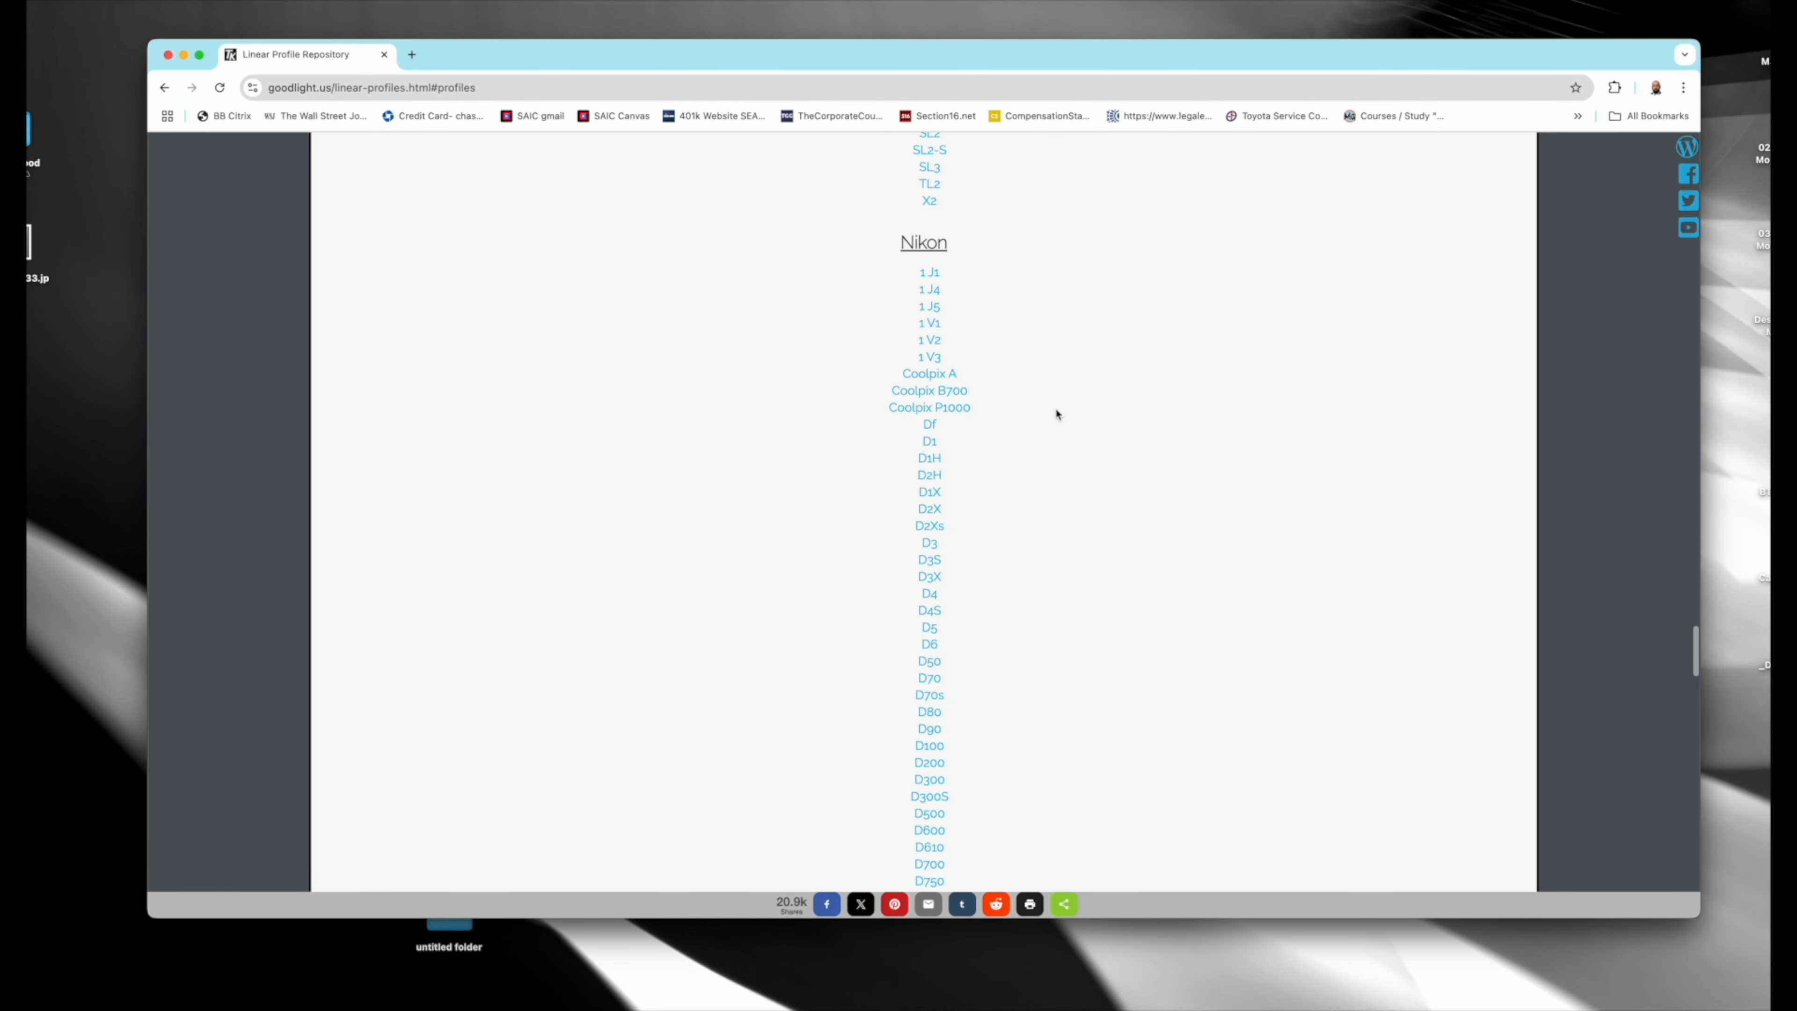
{"action": "scroll", "scroll_direction": "down", "scroll_amount": 3}
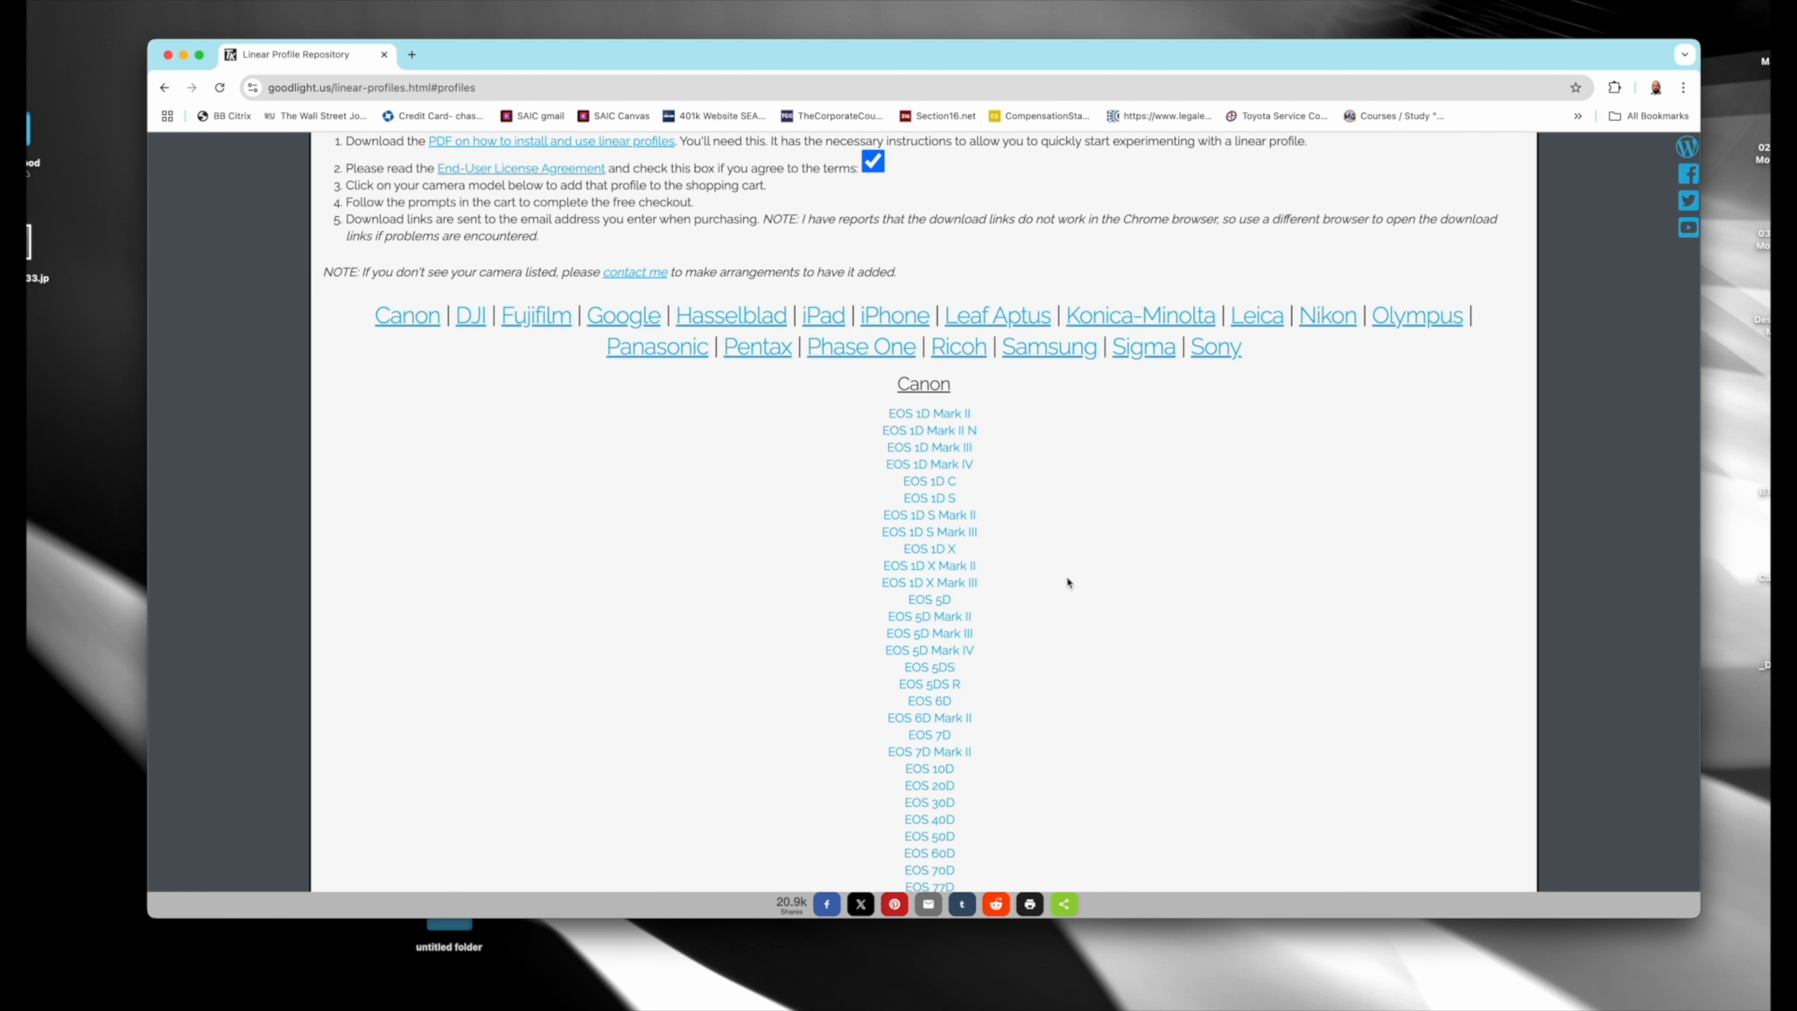
Agree to the End-User License Agreement to unlock the camera profile downloads.
{"action": "left_click", "coordinate": [487, 53]}
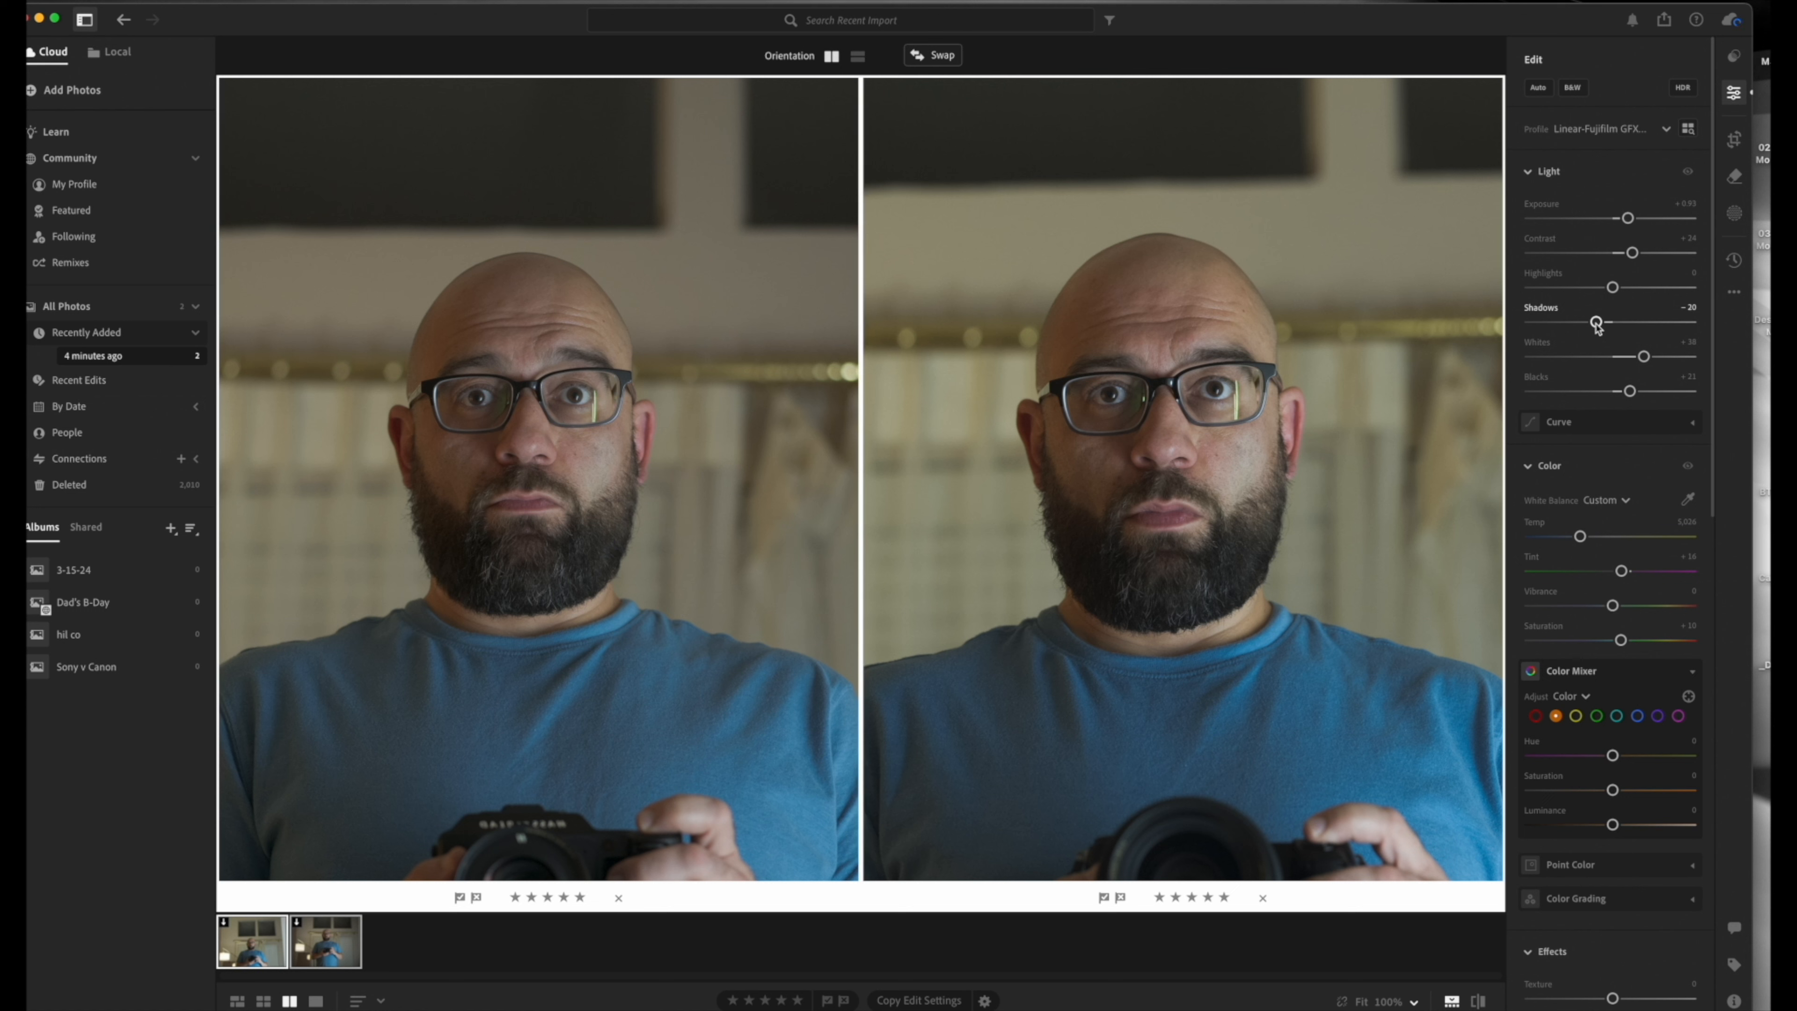
{"action": "scroll", "scroll_direction": "down", "scroll_amount": 3}
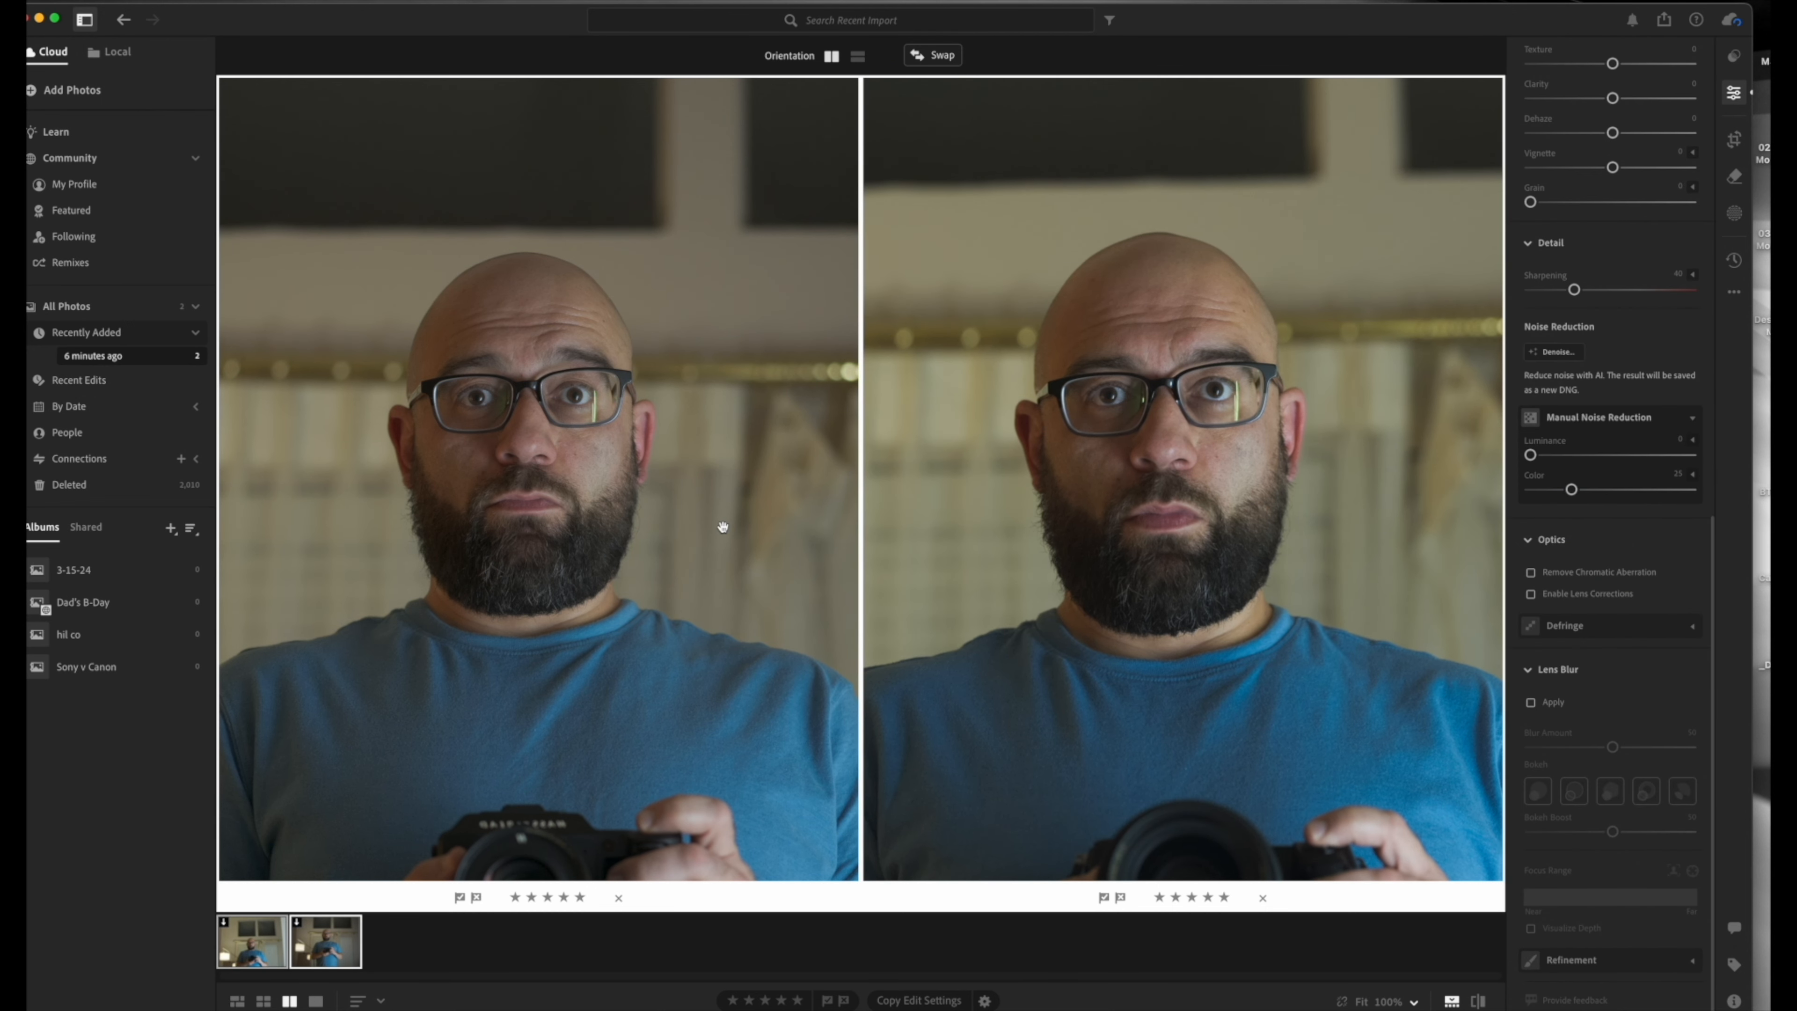